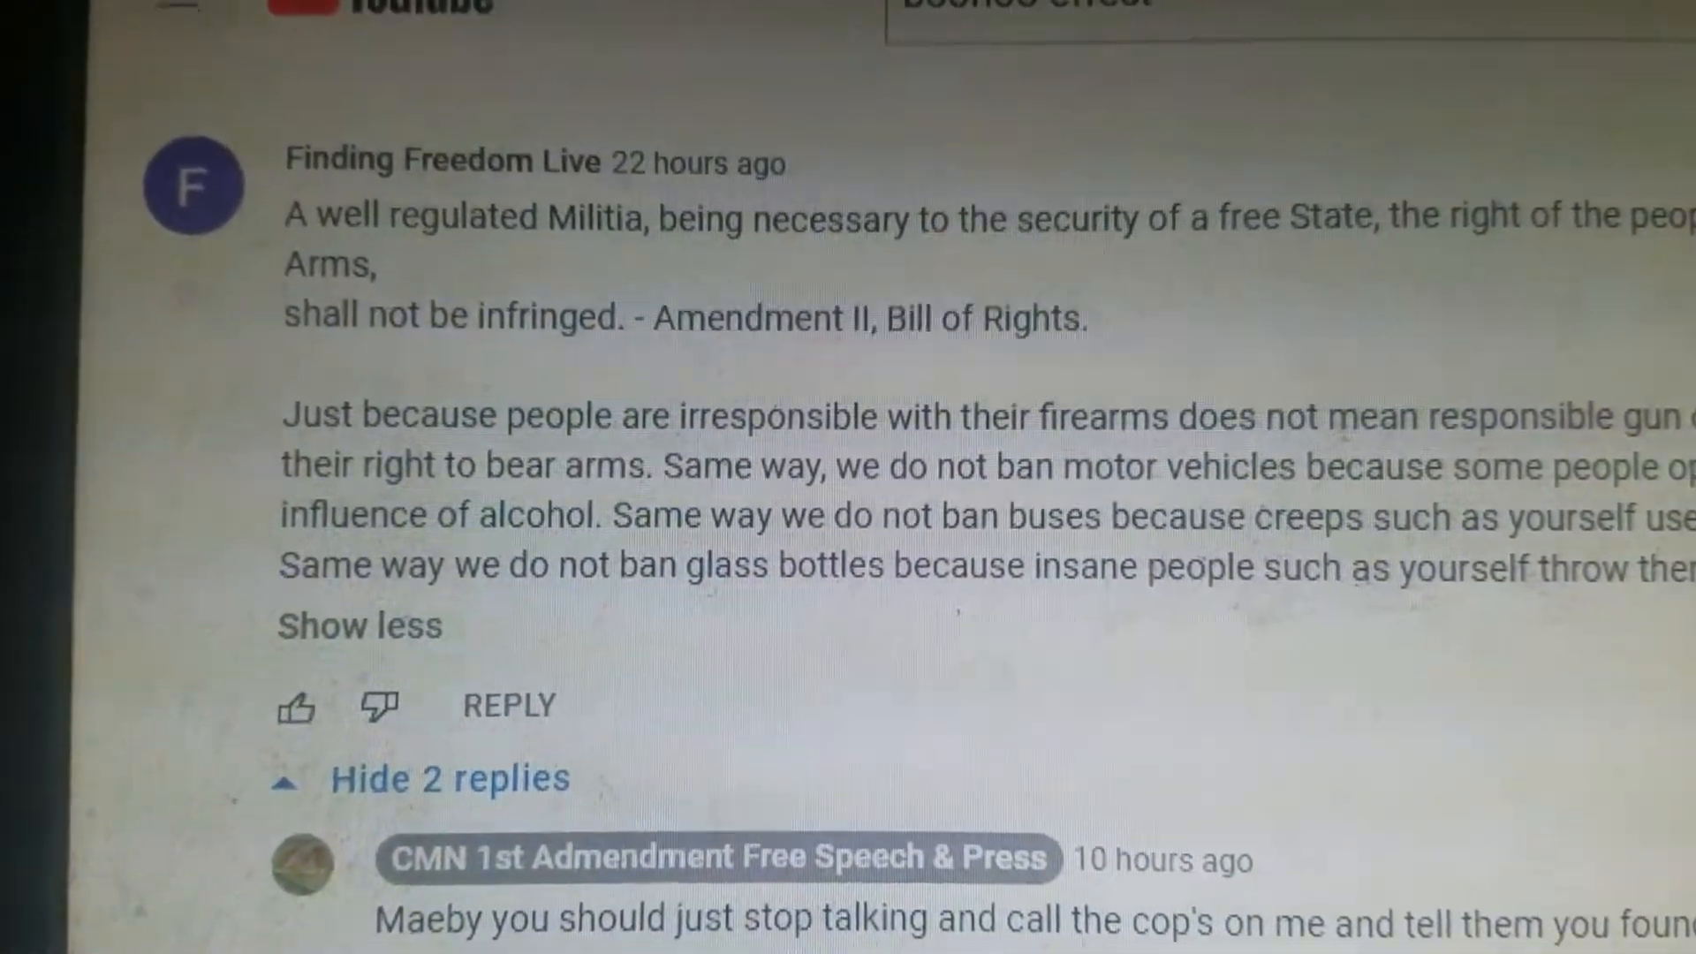
{"action": "scroll", "scroll_direction": "down", "scroll_amount": 3}
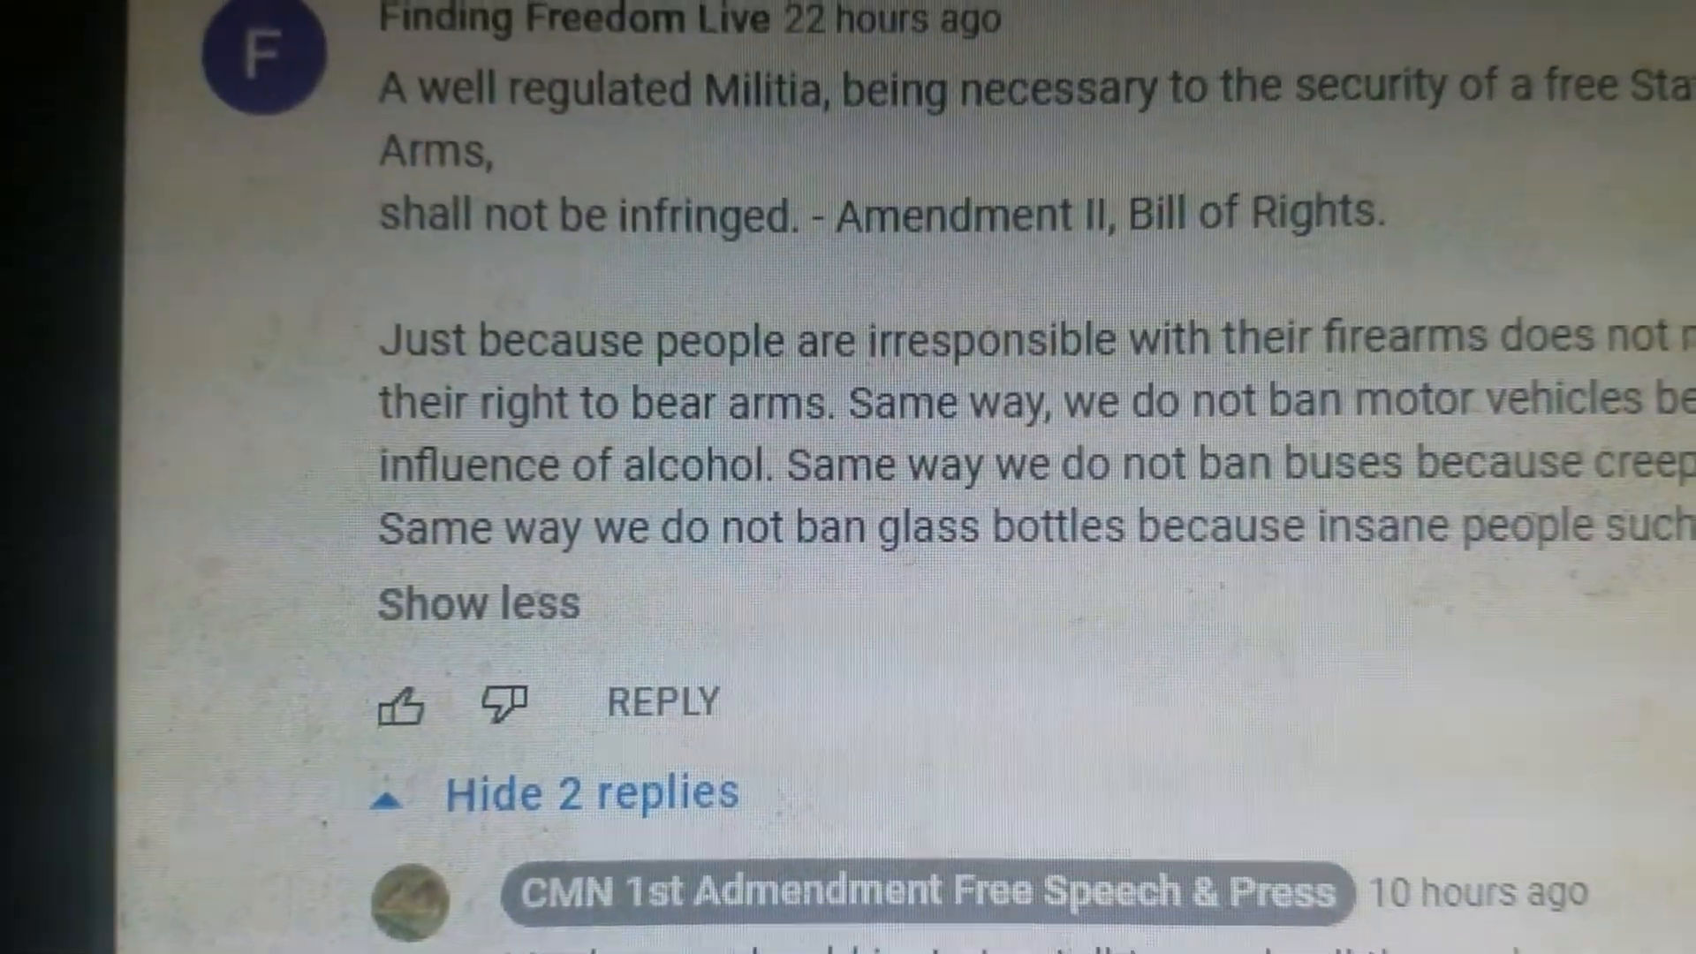
{"action": "scroll", "scroll_direction": "down", "scroll_amount": 3}
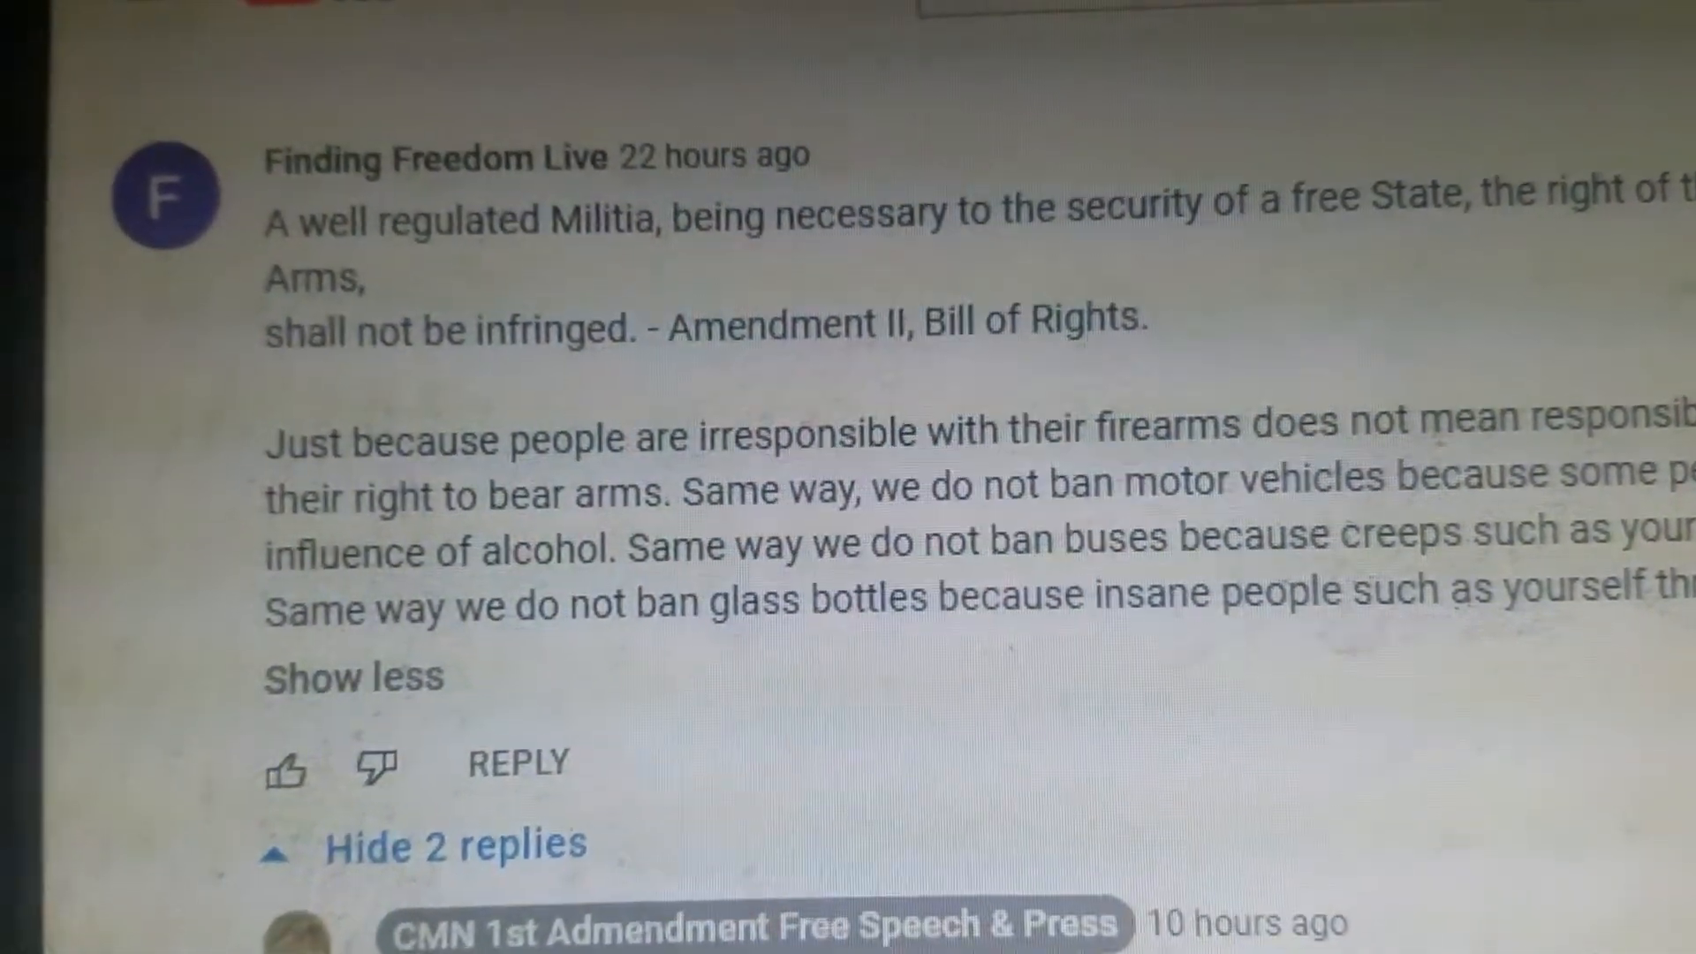
{"action": "scroll", "scroll_direction": "down", "scroll_amount": 3}
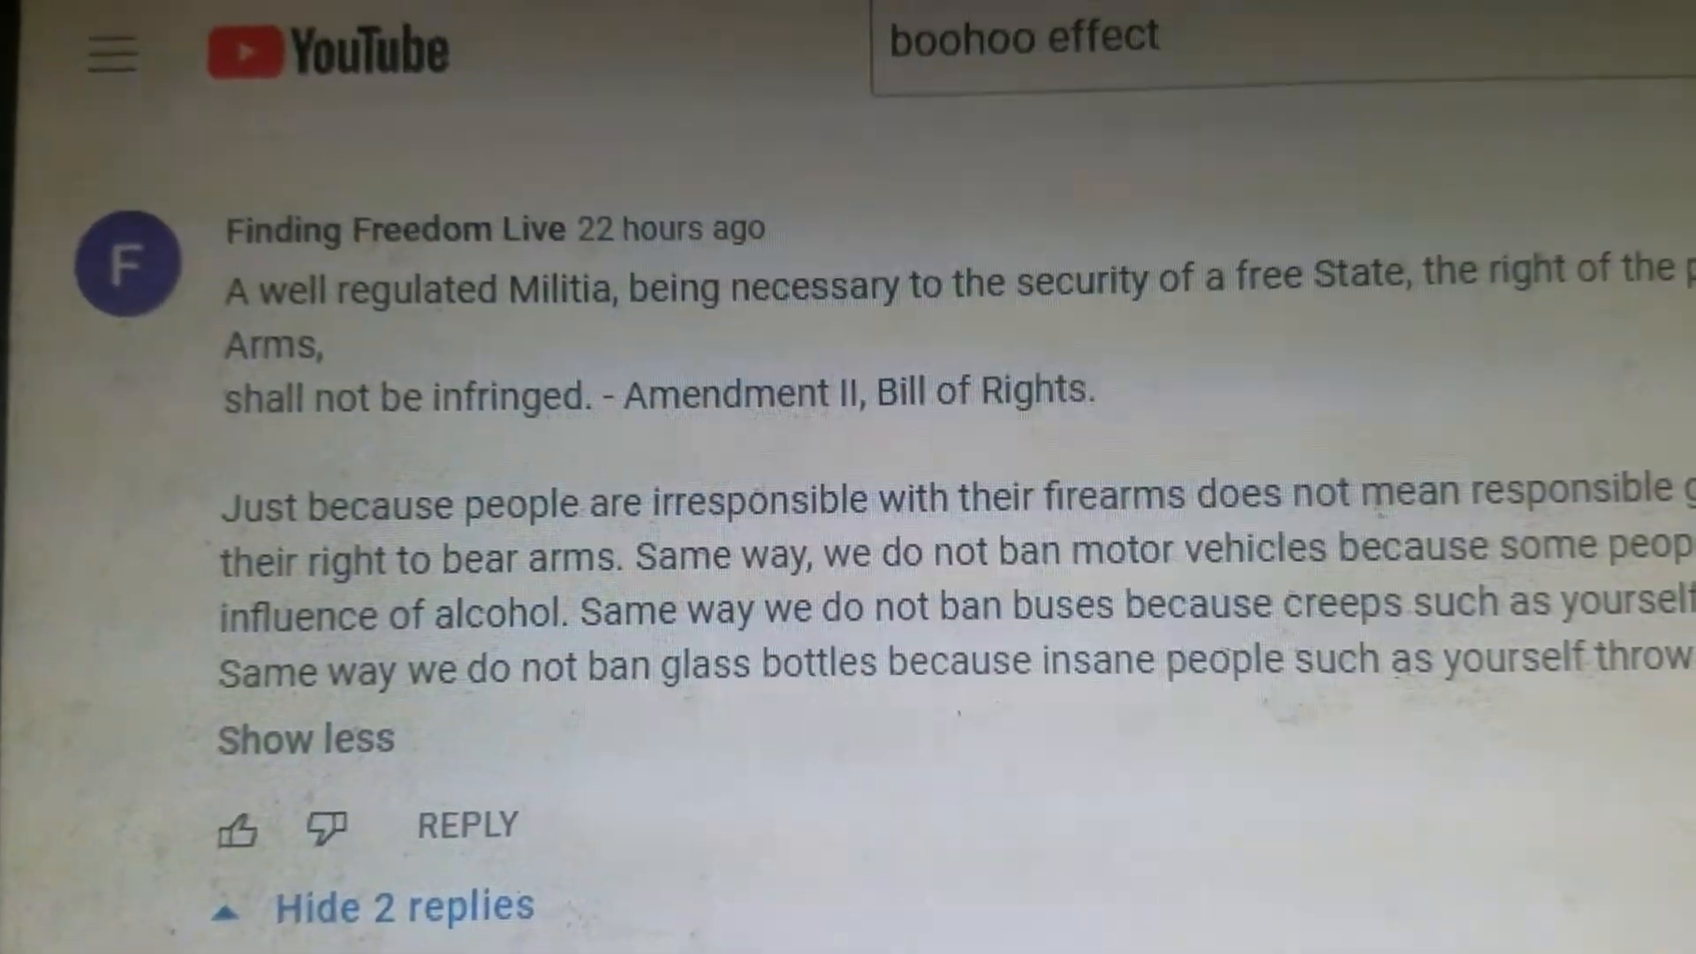
{"action": "scroll", "scroll_direction": "down", "scroll_amount": 3}
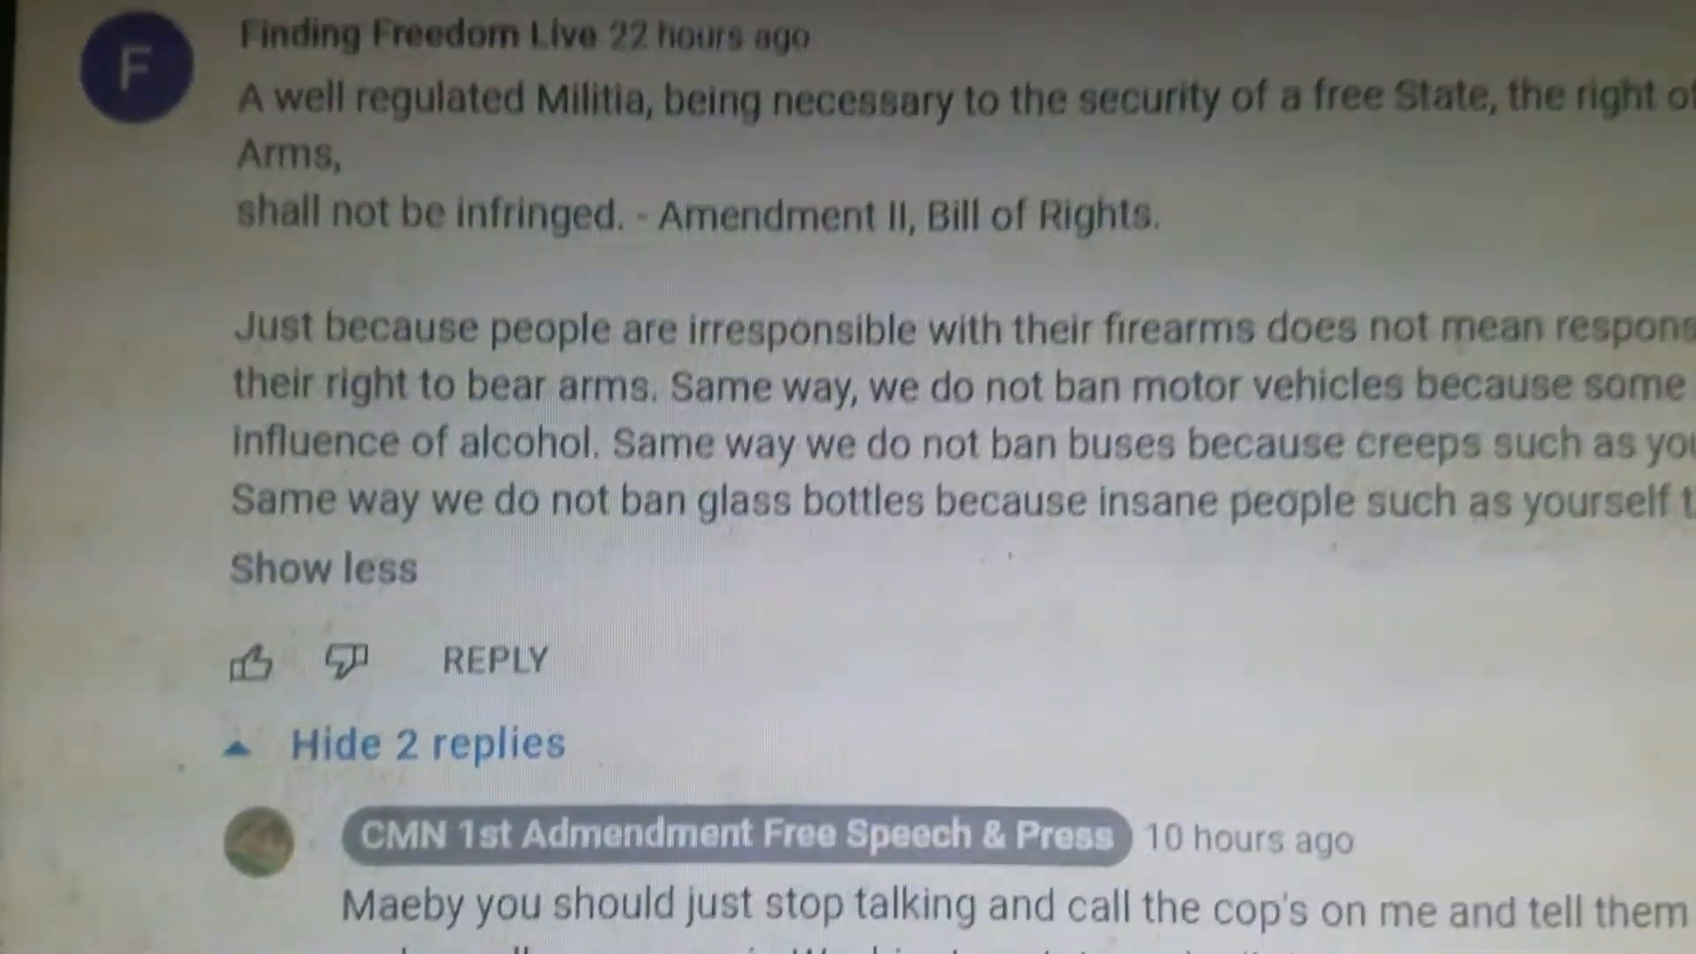
{"action": "scroll", "scroll_direction": "down", "scroll_amount": 3}
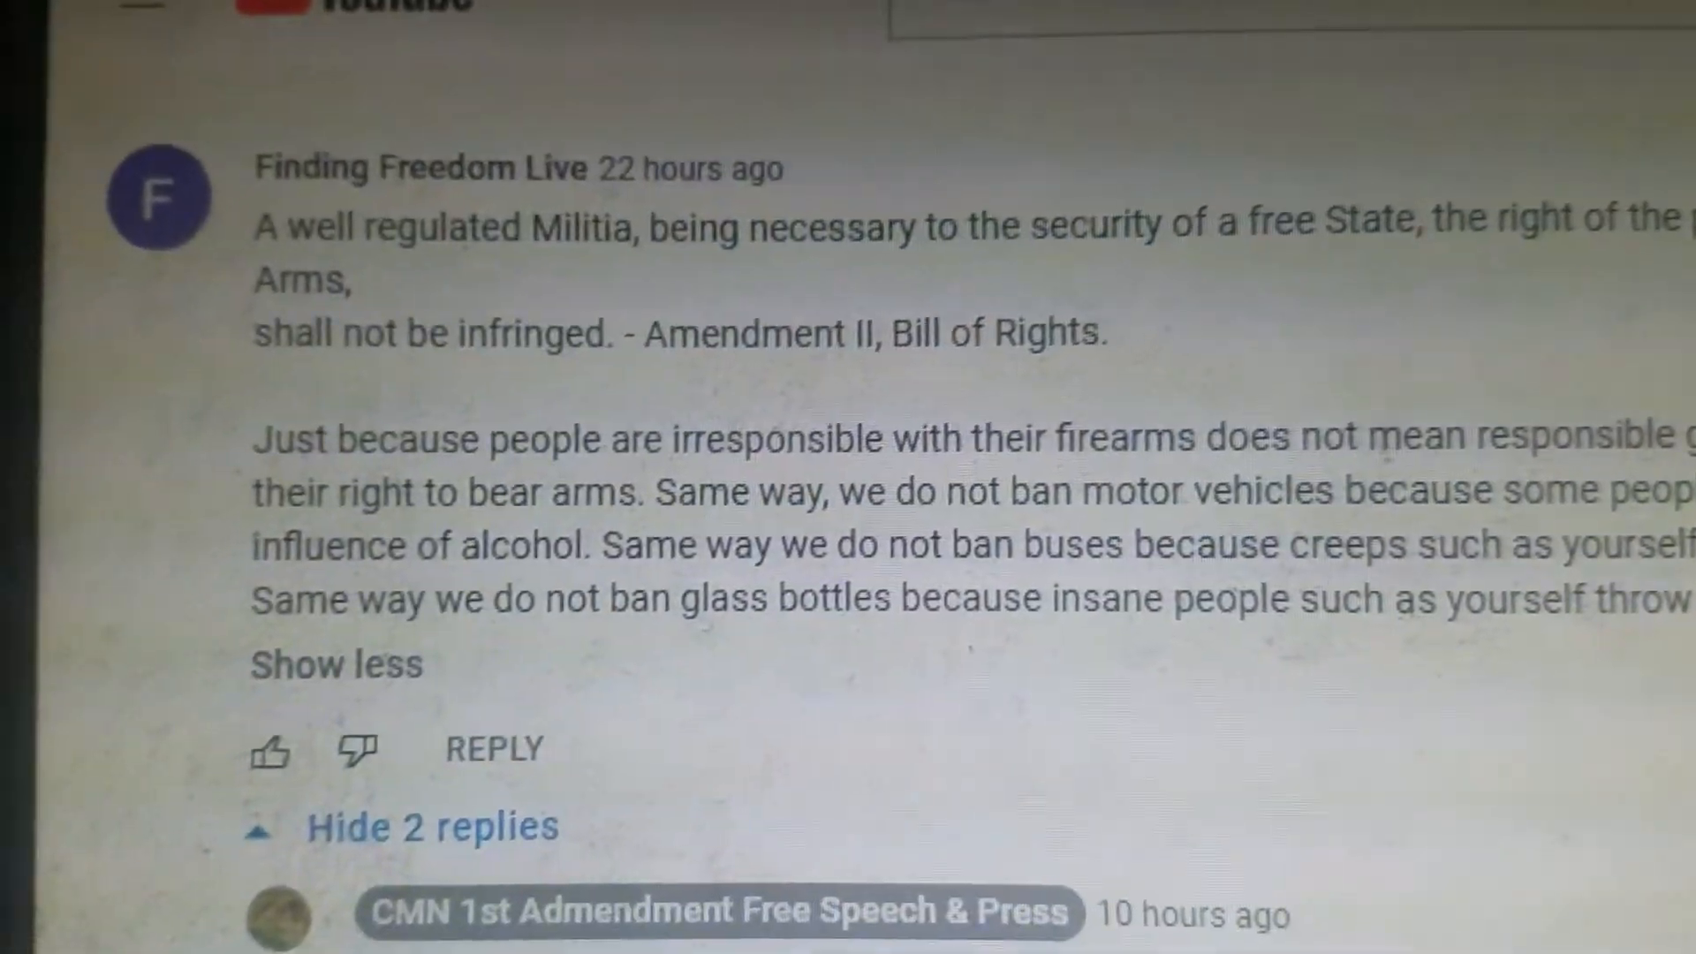
{"action": "scroll", "scroll_direction": "down", "scroll_amount": 3}
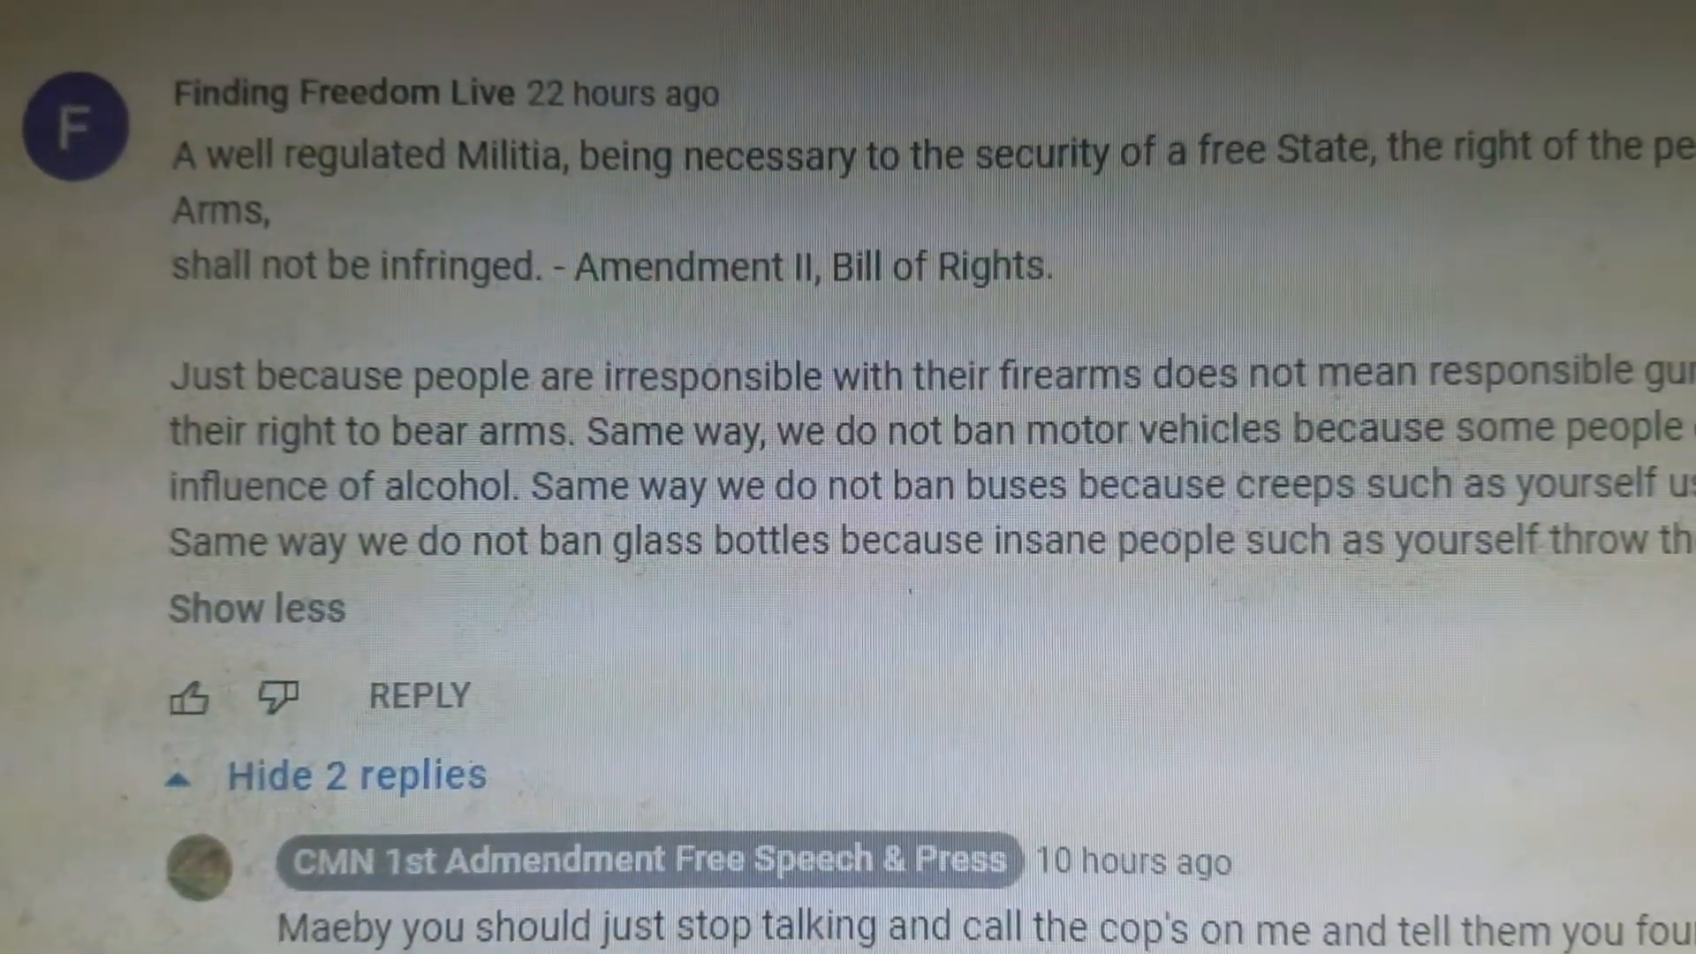
{"action": "scroll", "scroll_direction": "down", "scroll_amount": 3}
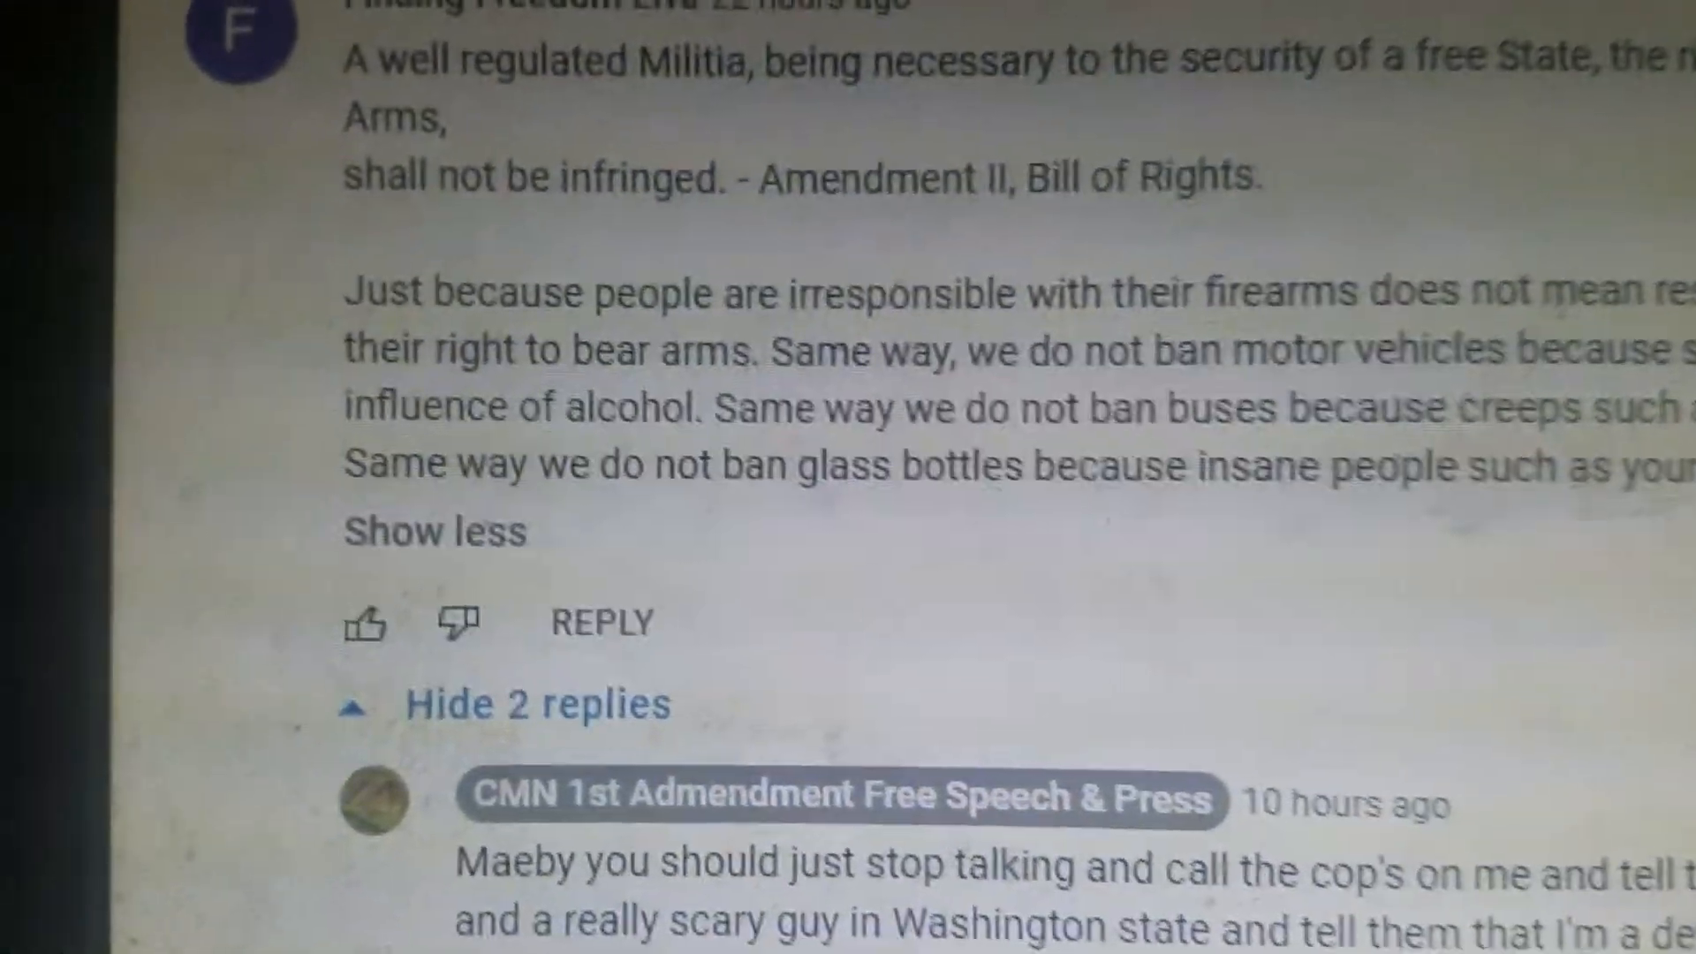
{"action": "scroll", "scroll_direction": "down", "scroll_amount": 3}
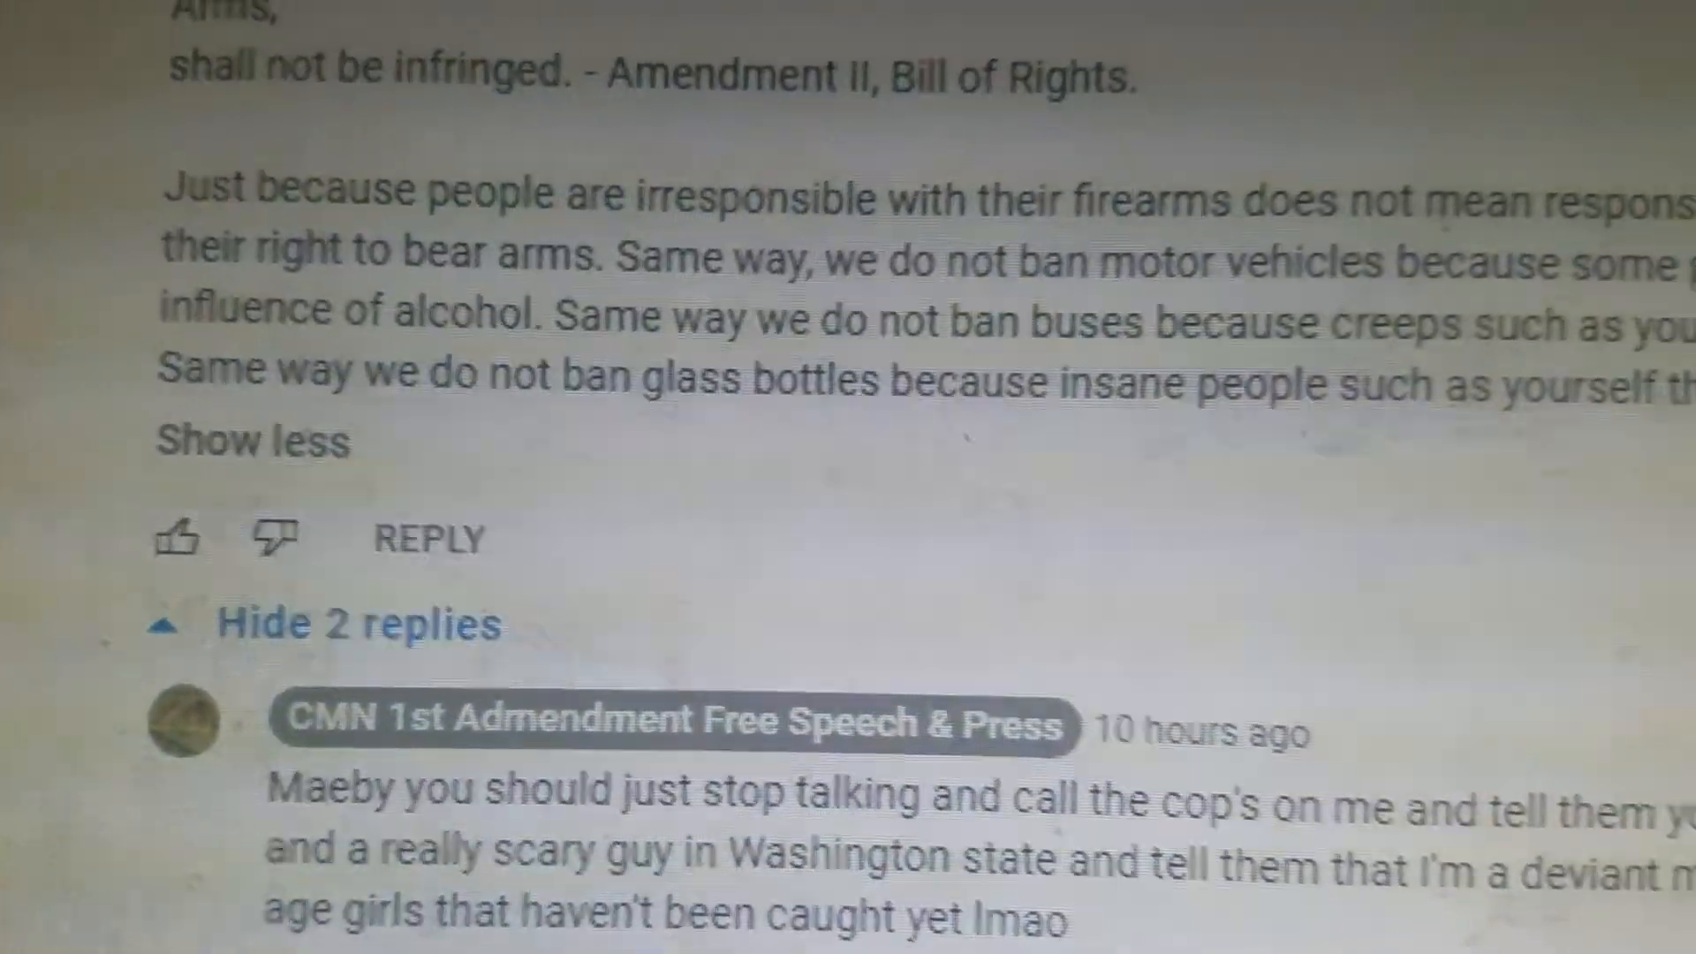
{"action": "scroll", "scroll_direction": "down", "scroll_amount": 3}
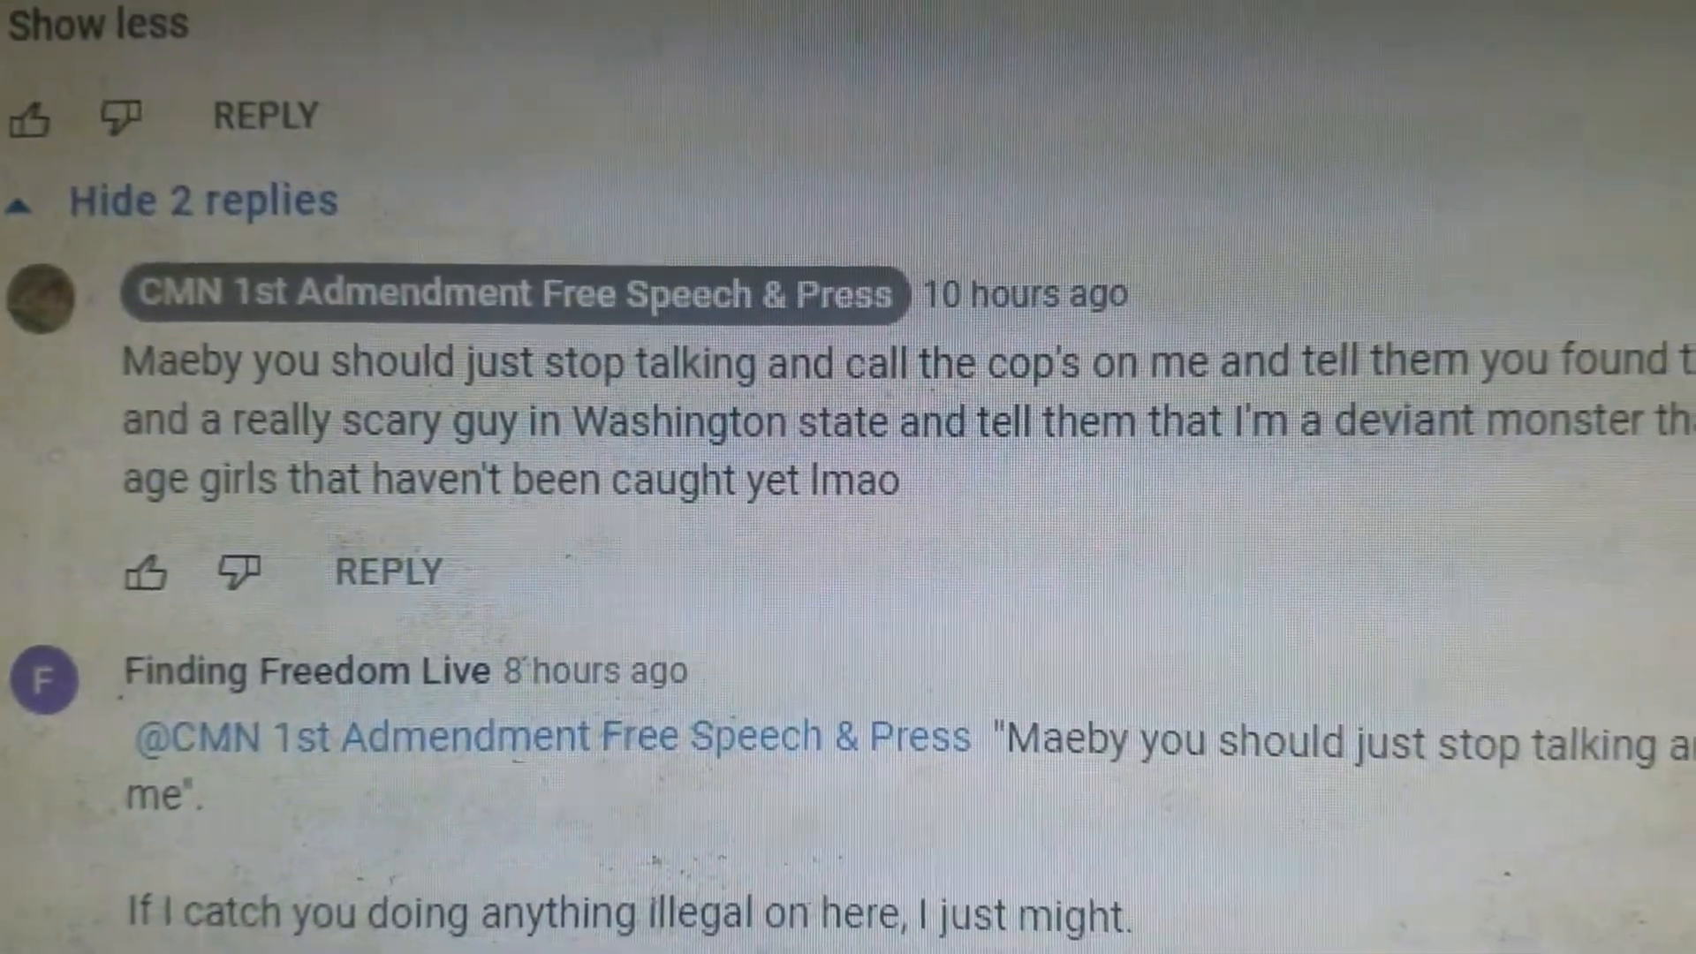
{"action": "scroll", "scroll_direction": "down", "scroll_amount": 3}
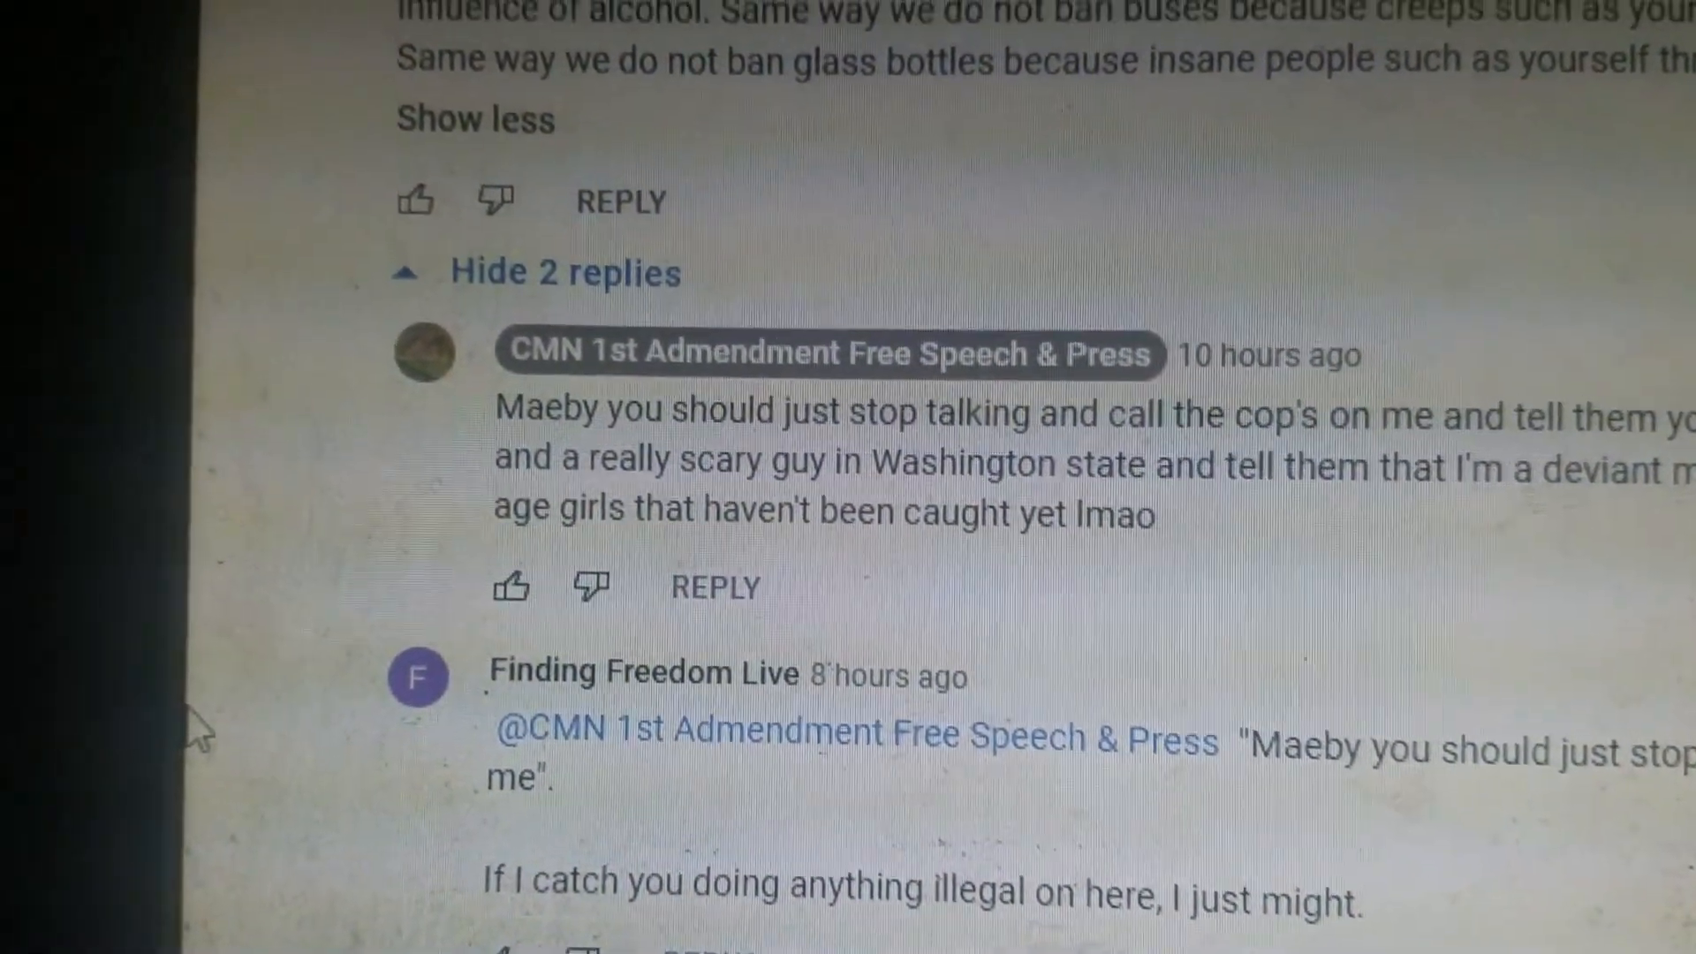
{"action": "scroll", "scroll_direction": "down", "scroll_amount": 3}
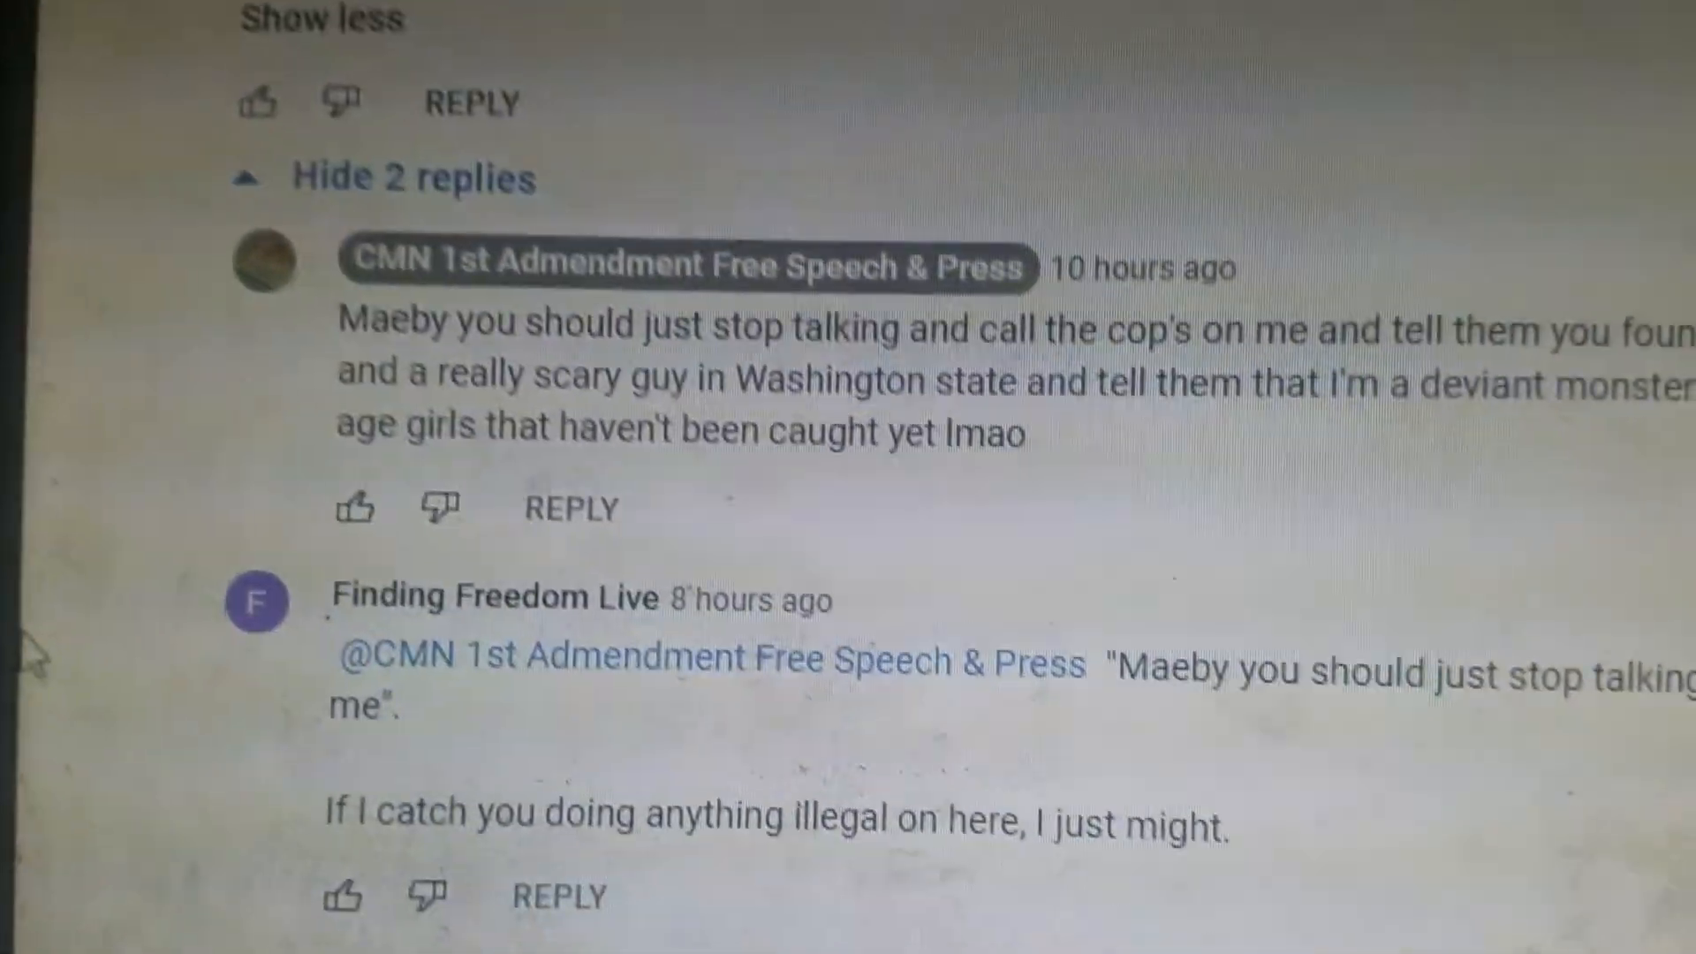
{"action": "scroll", "scroll_direction": "down", "scroll_amount": 3}
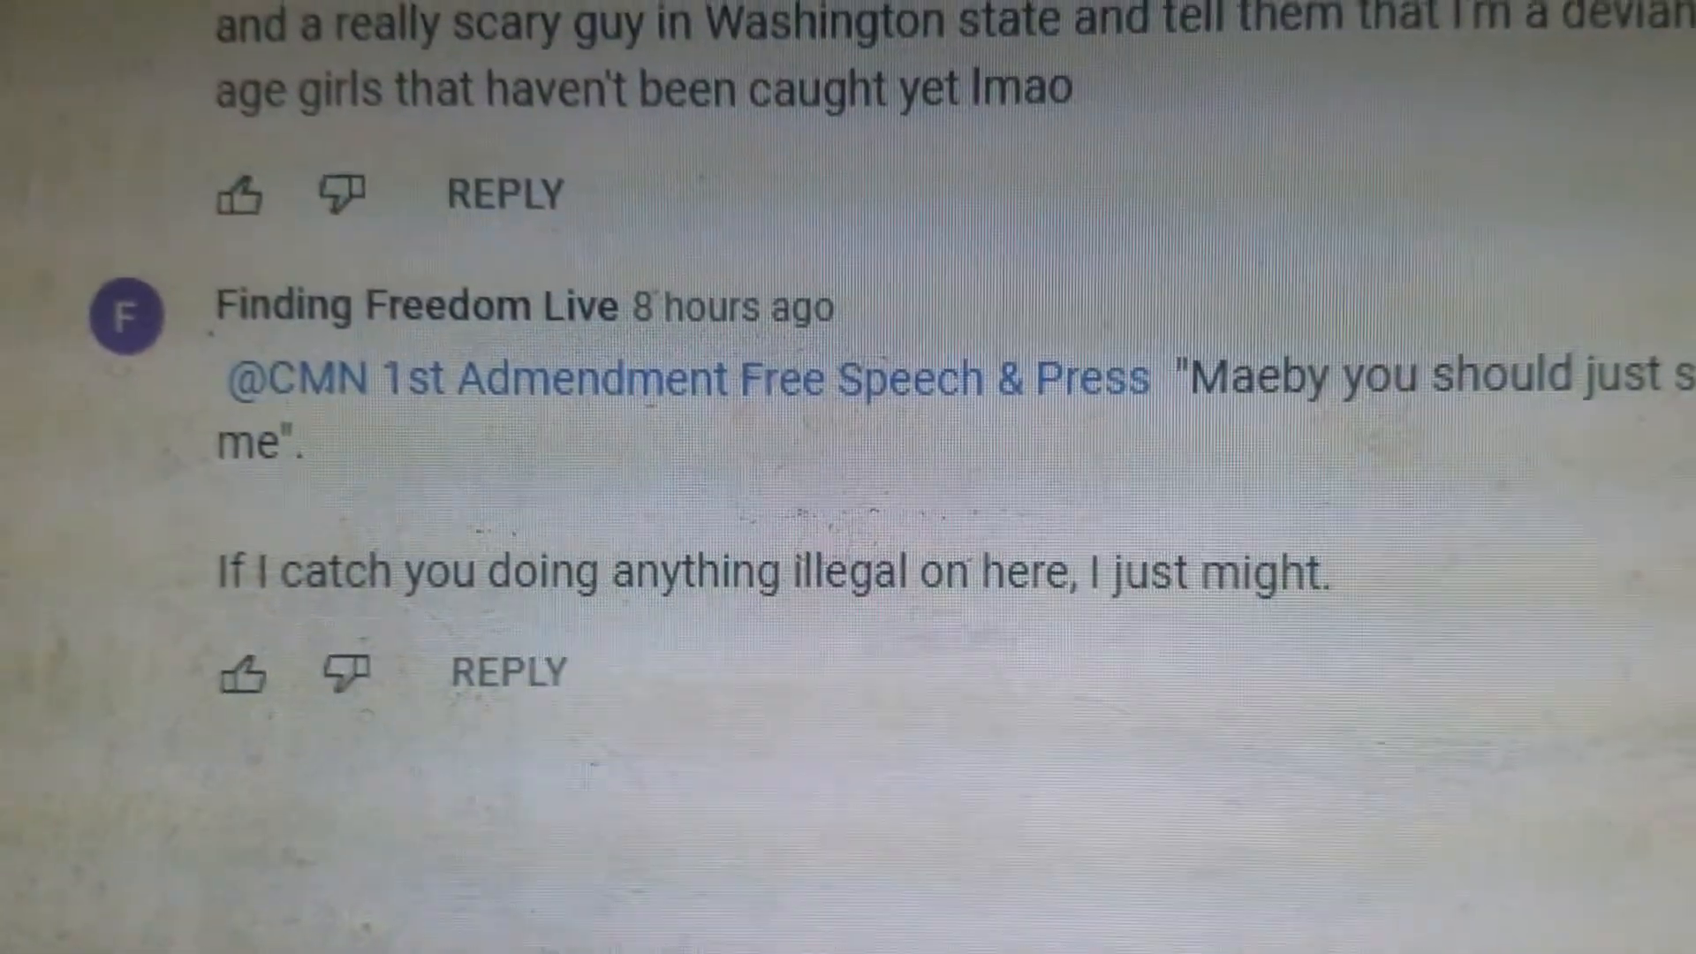
{"action": "scroll", "scroll_direction": "down", "scroll_amount": 3}
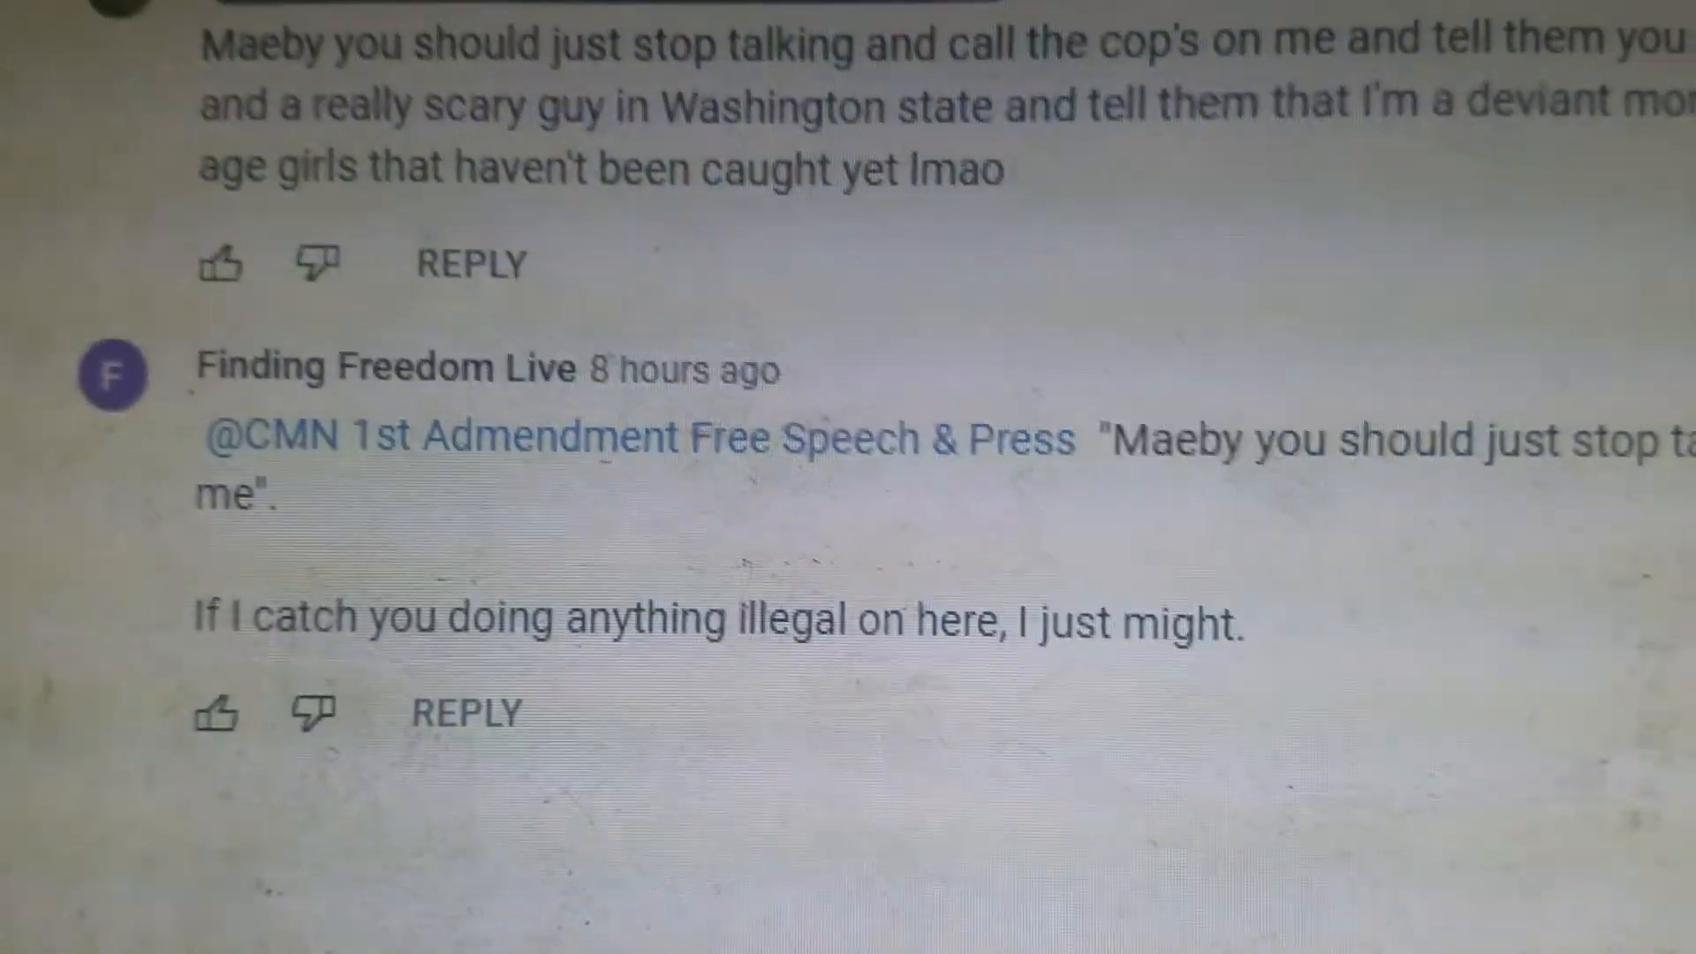
{"action": "scroll", "scroll_direction": "up", "scroll_amount": 3}
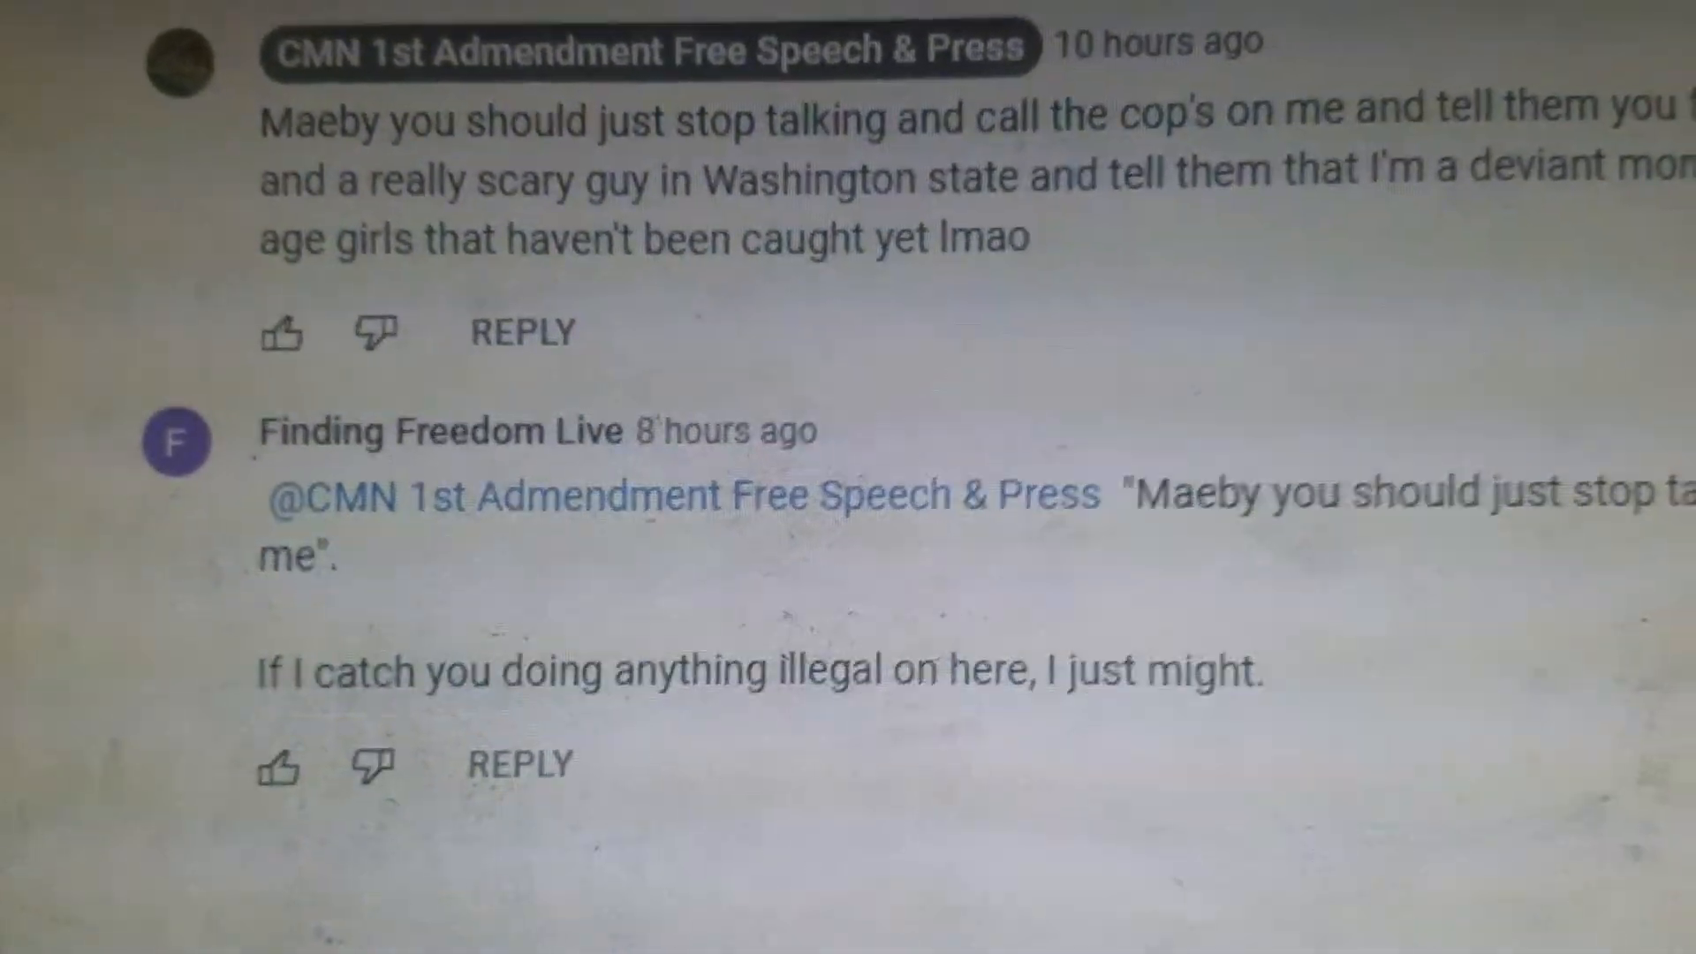
{"action": "scroll", "scroll_direction": "down", "scroll_amount": 3}
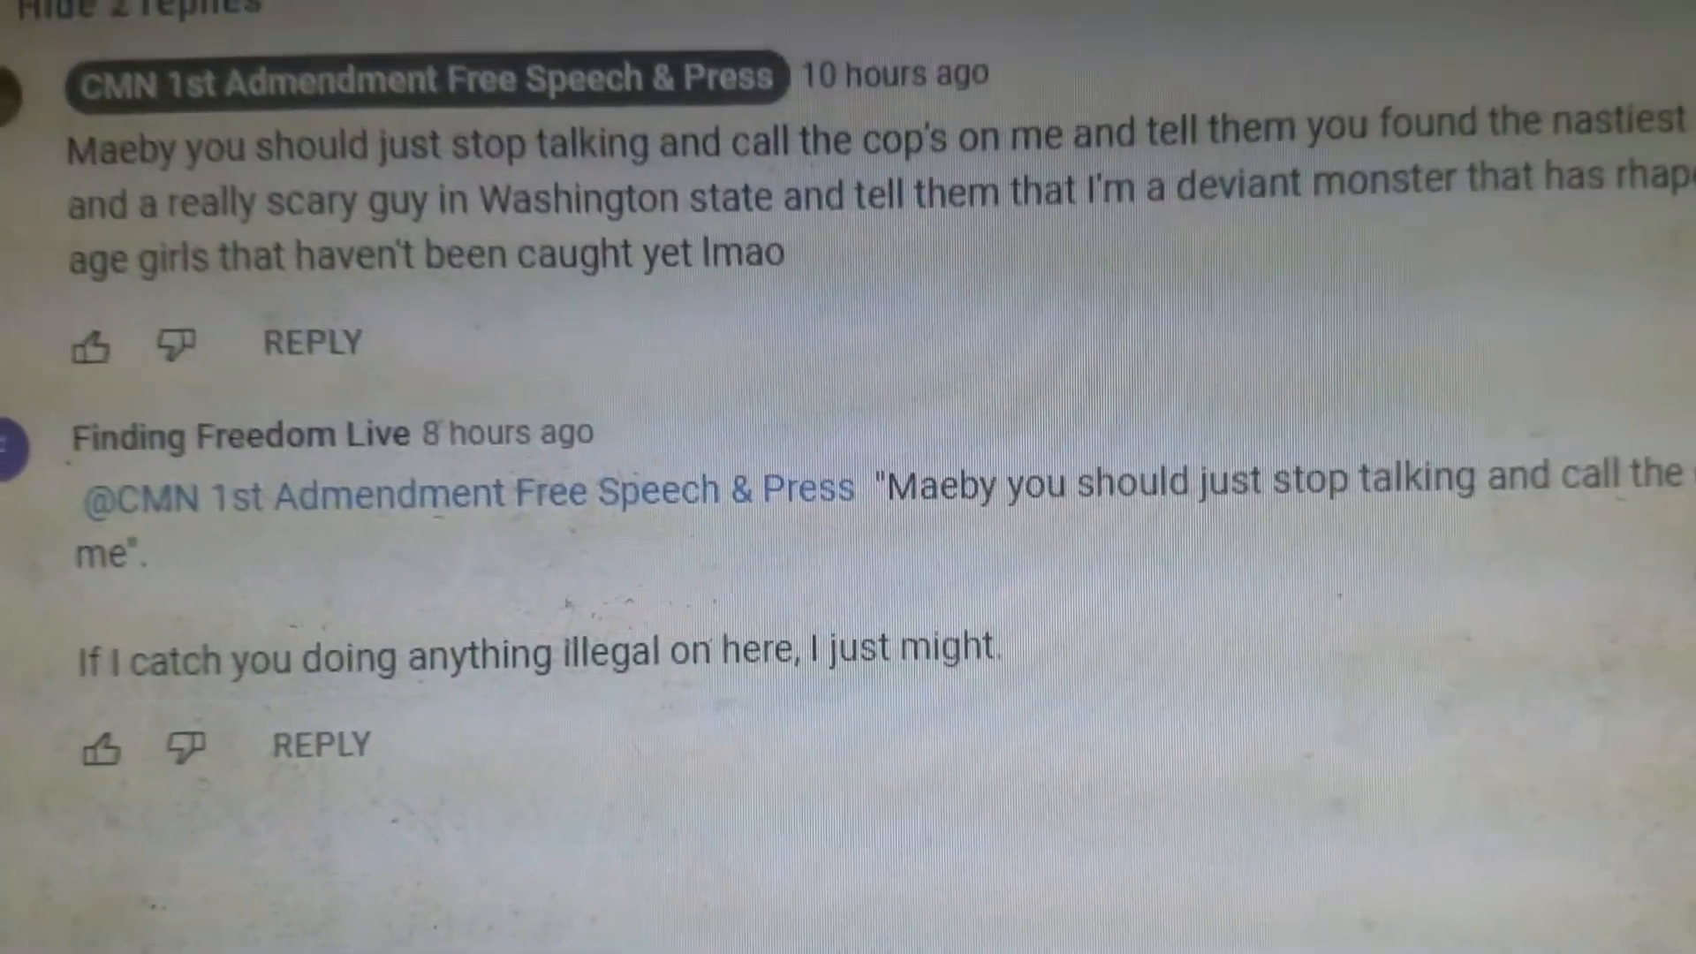
{"action": "scroll", "scroll_direction": "down", "scroll_amount": 3}
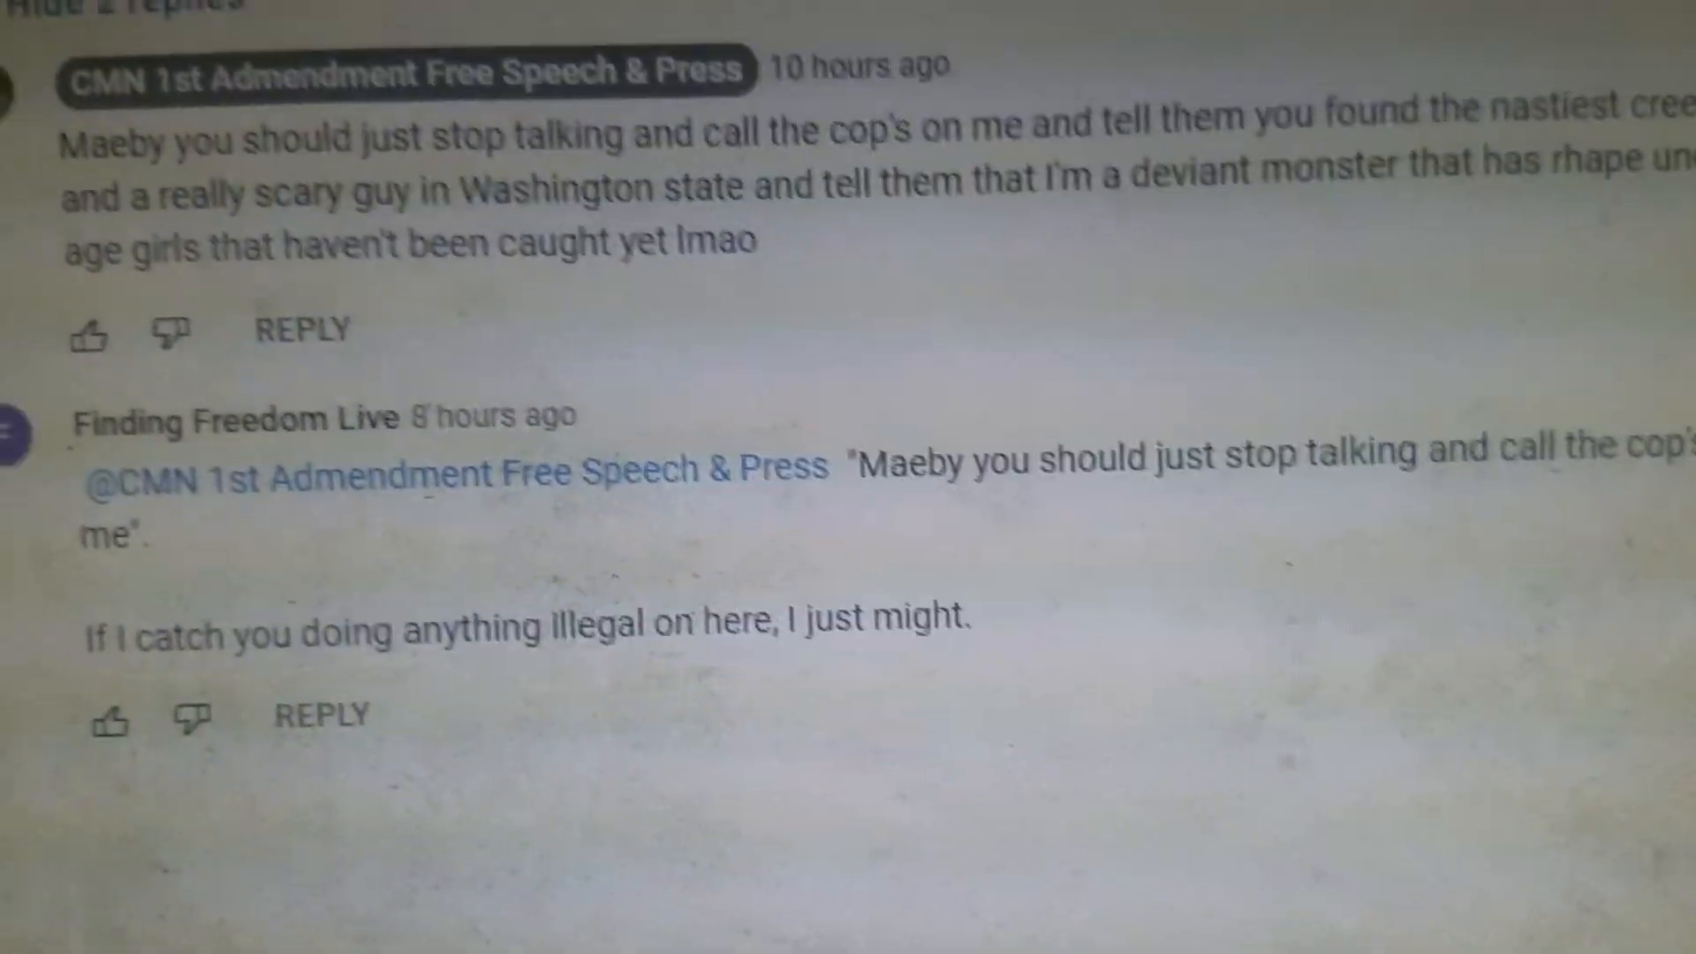
{"action": "scroll", "scroll_direction": "down", "scroll_amount": 3}
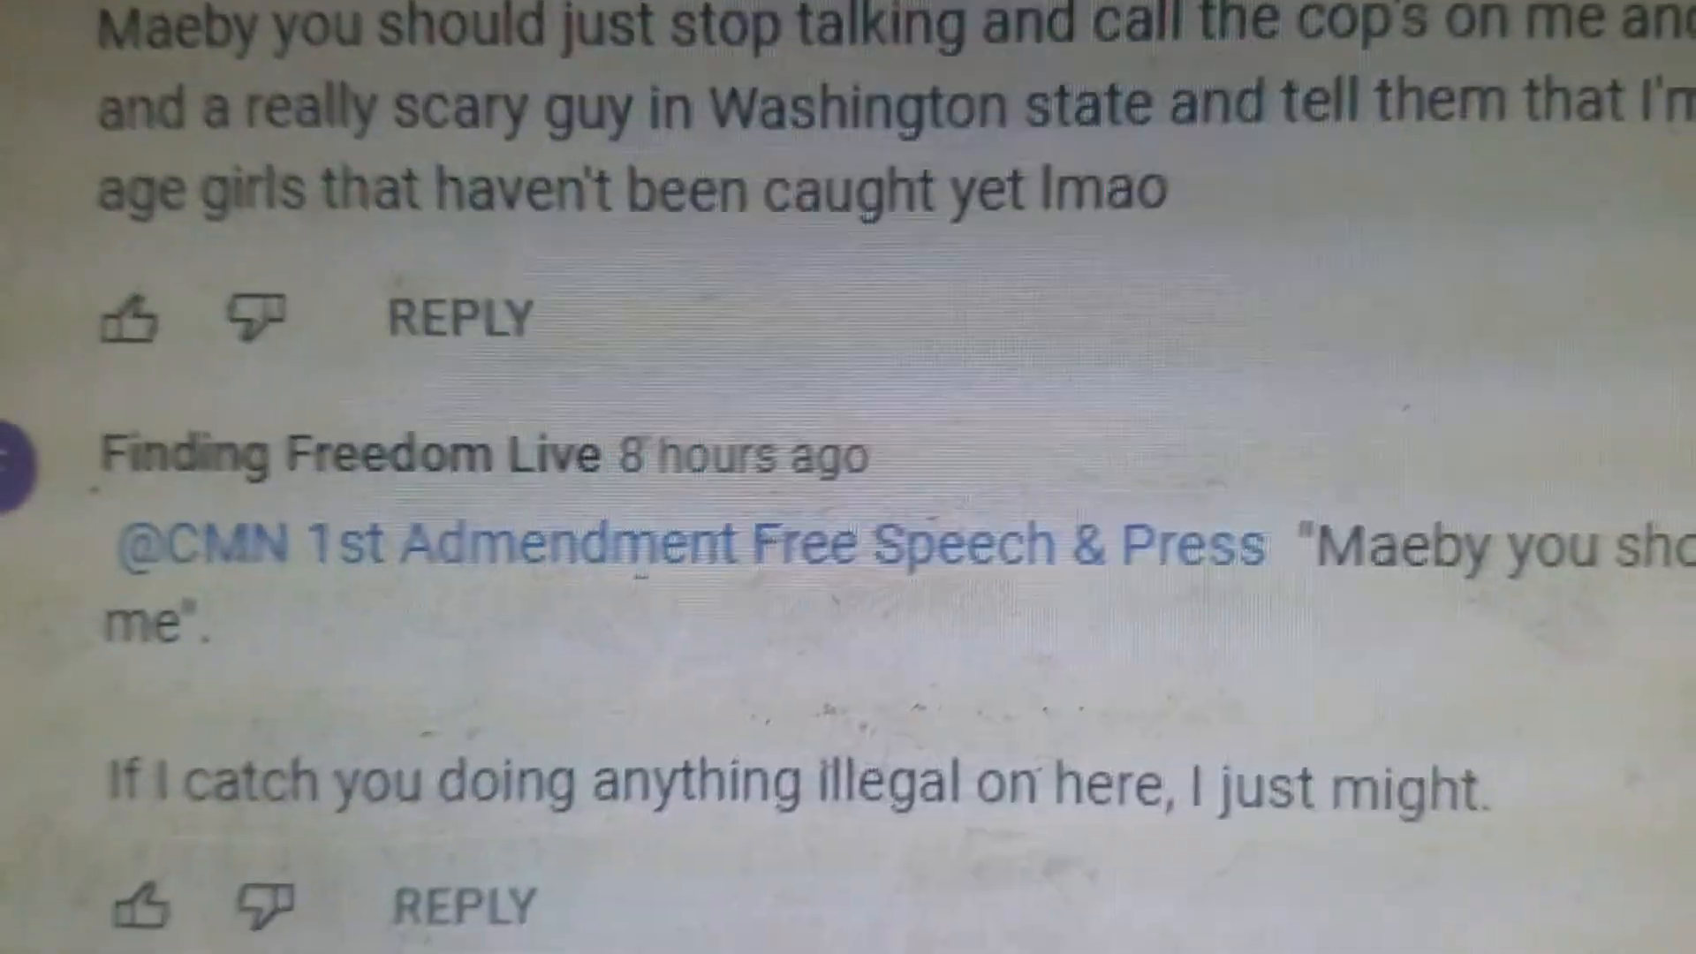
{"action": "scroll", "scroll_direction": "down", "scroll_amount": 3}
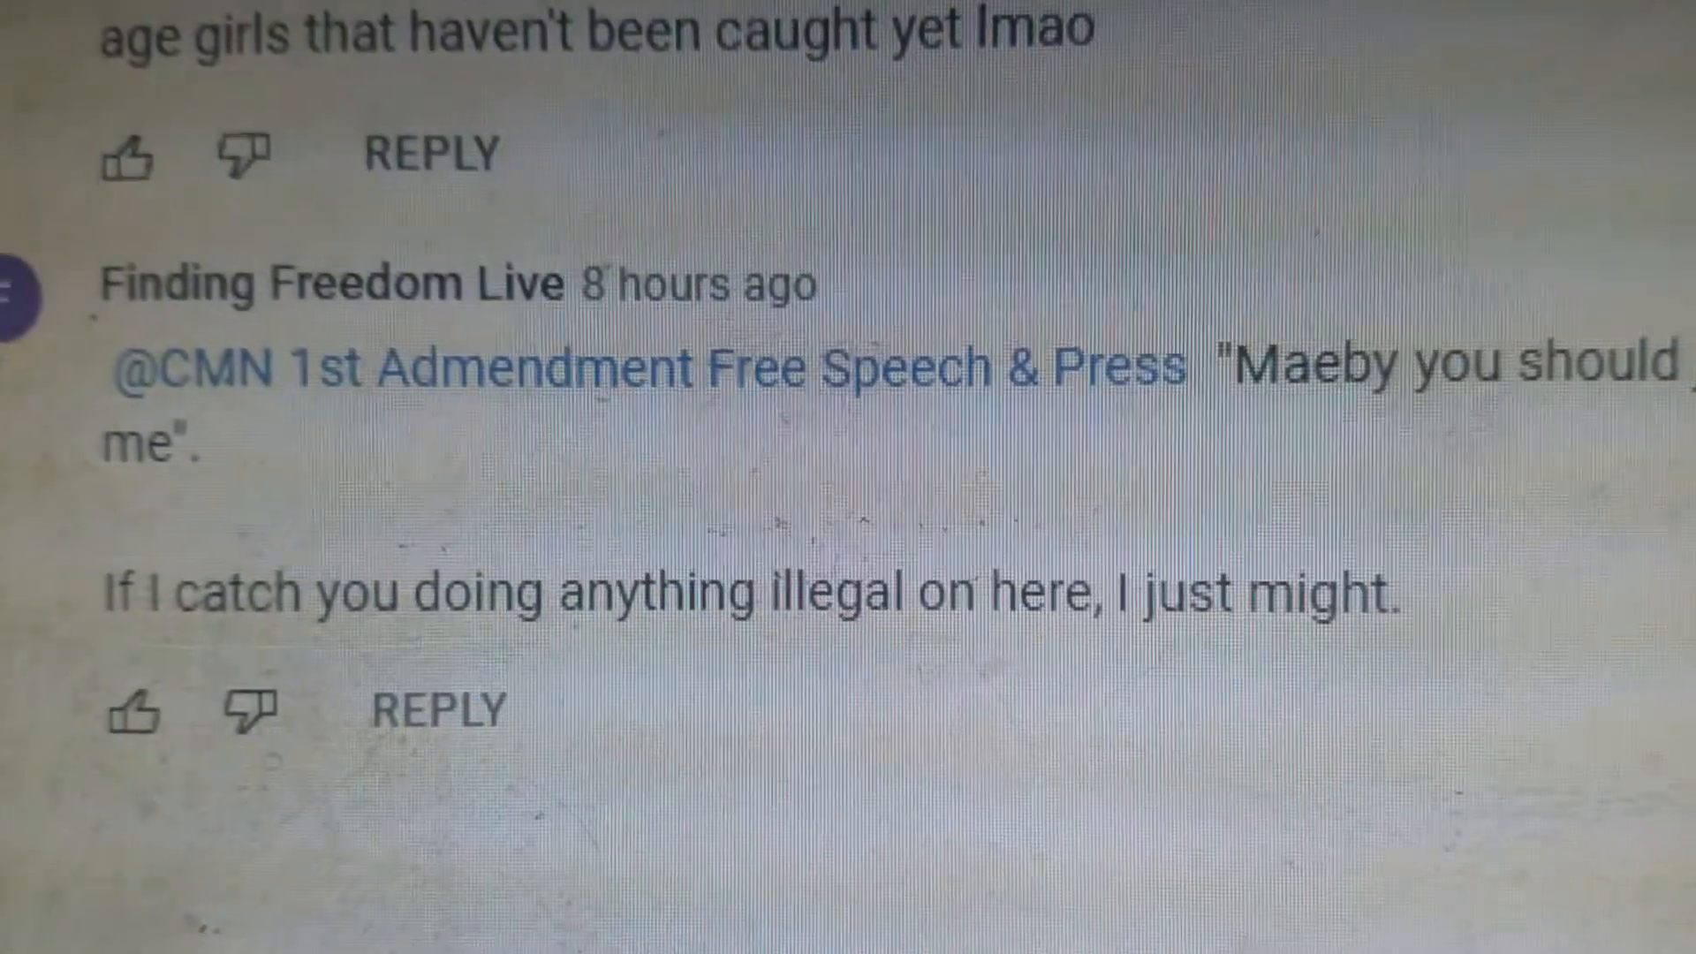